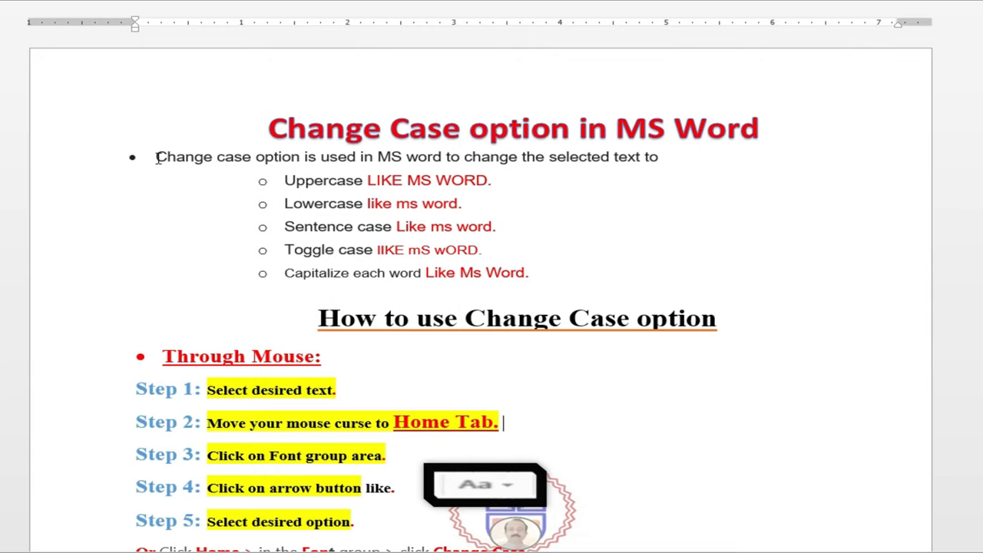
- Switch to the Document14 window of sample paragraphs and scroll down through its text
{"action": "left_click_drag", "start_coordinate": [157, 156], "coordinate": [356, 157]}
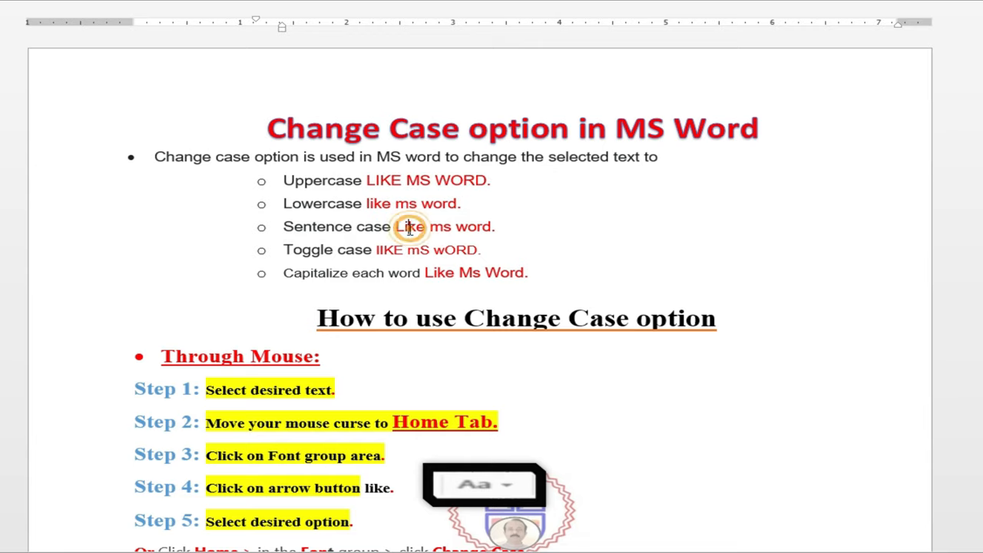
{"action": "left_click", "coordinate": [407, 227]}
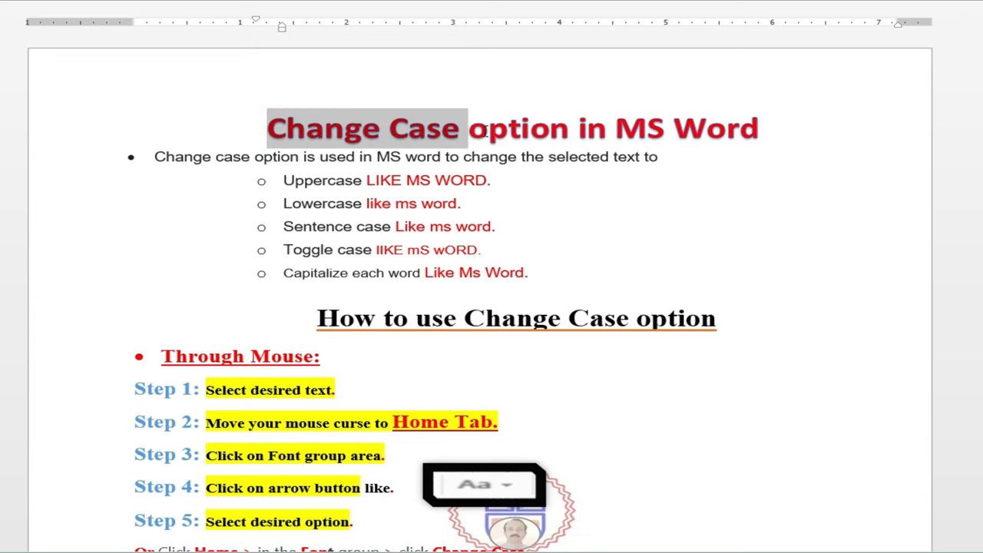
{"action": "scroll", "scroll_direction": "down", "scroll_amount": 3}
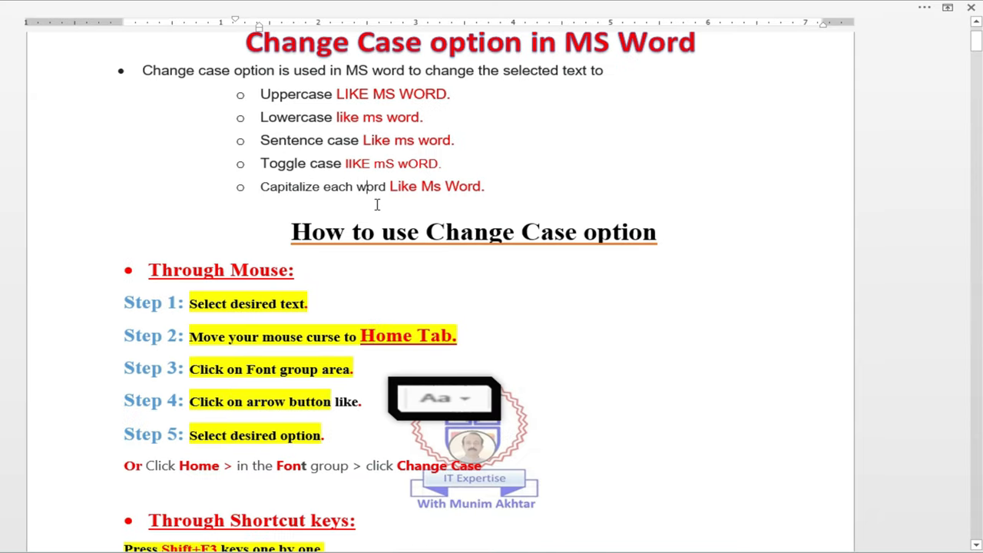
{"action": "mouse_move", "coordinate": [310, 233]}
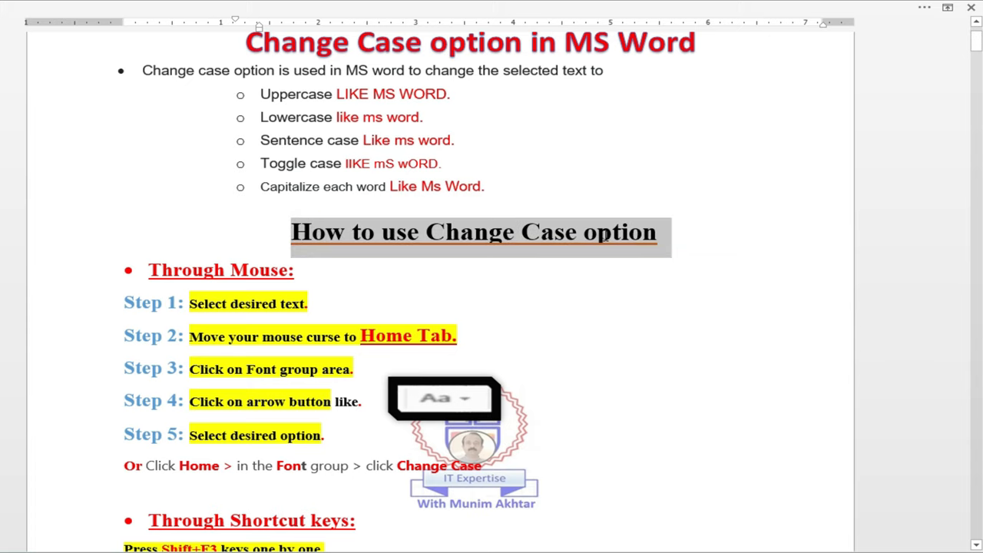
{"action": "scroll", "scroll_direction": "down", "scroll_amount": 3}
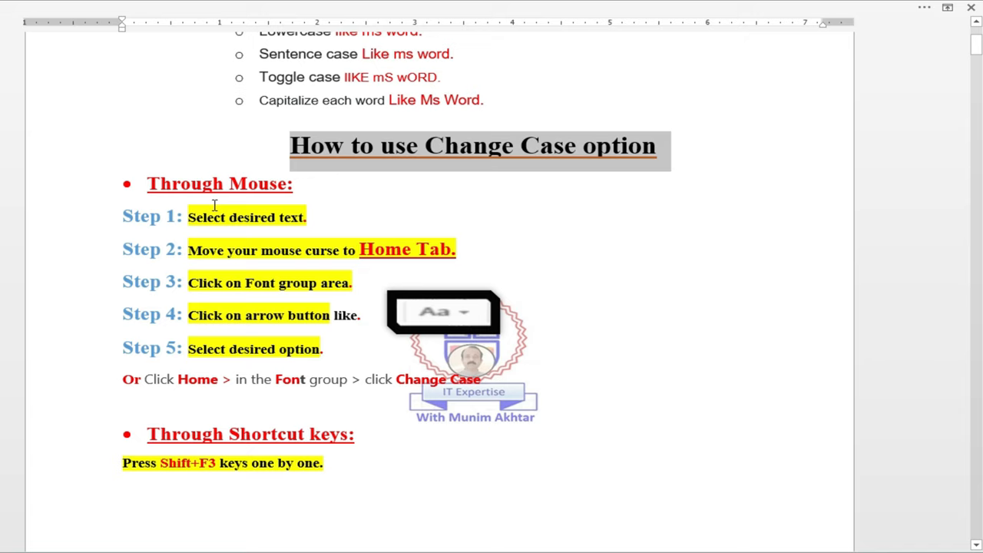
{"action": "mouse_move", "coordinate": [224, 182]}
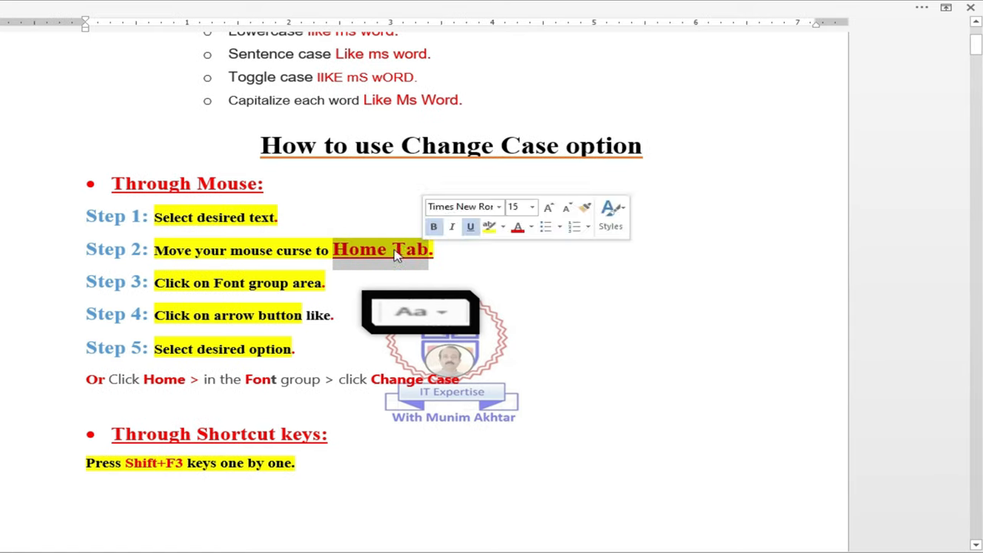
{"action": "scroll", "scroll_direction": "down", "scroll_amount": 3}
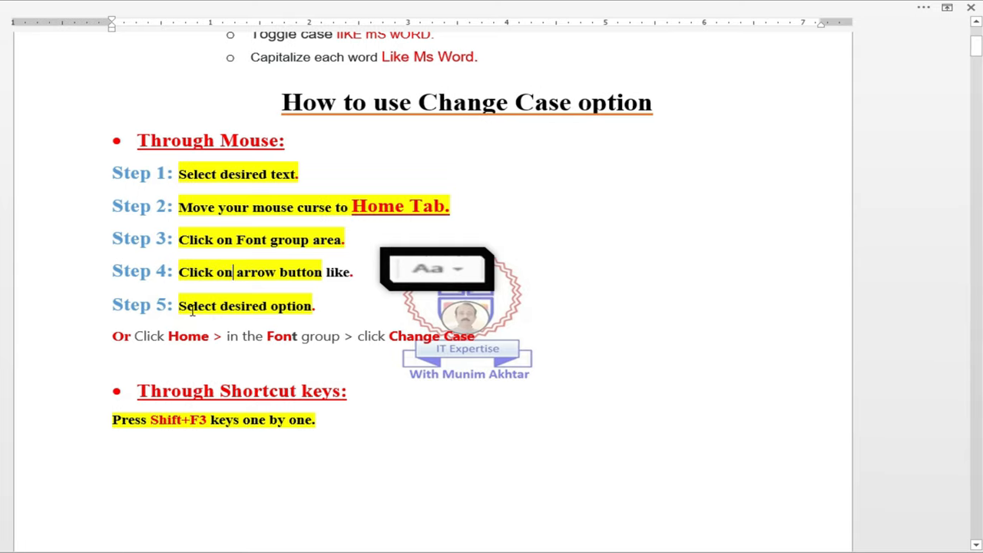
{"action": "mouse_move", "coordinate": [455, 274]}
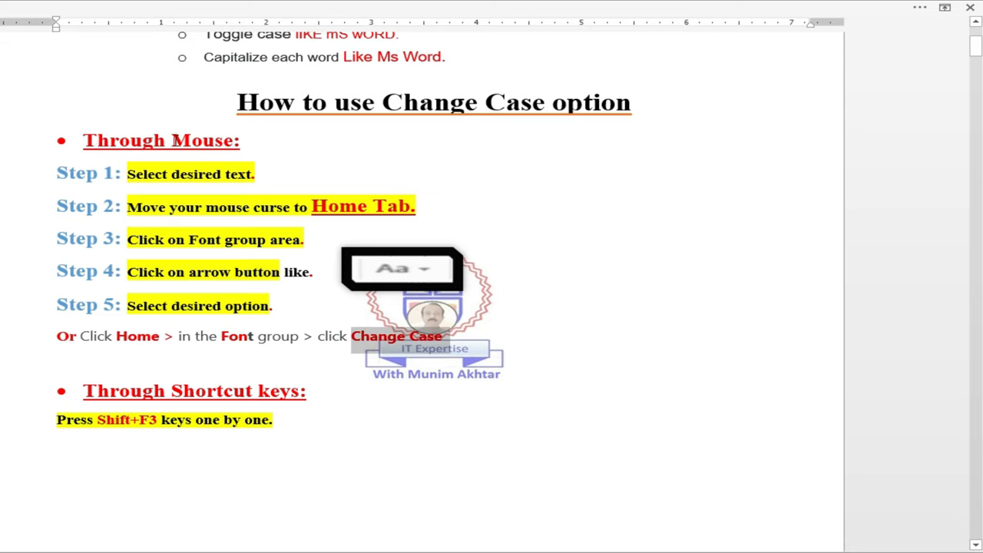
{"action": "mouse_move", "coordinate": [173, 140]}
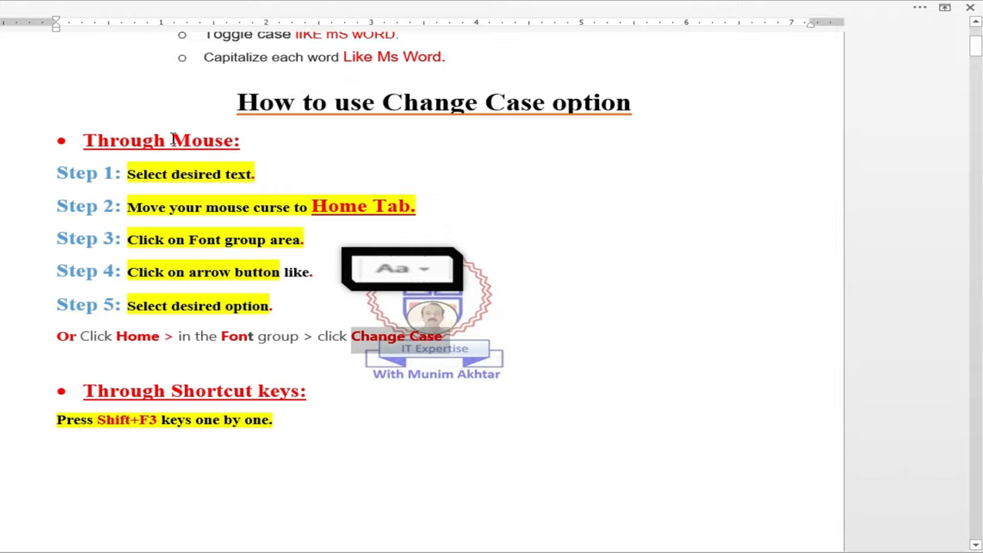
{"action": "scroll", "scroll_direction": "down", "scroll_amount": 3}
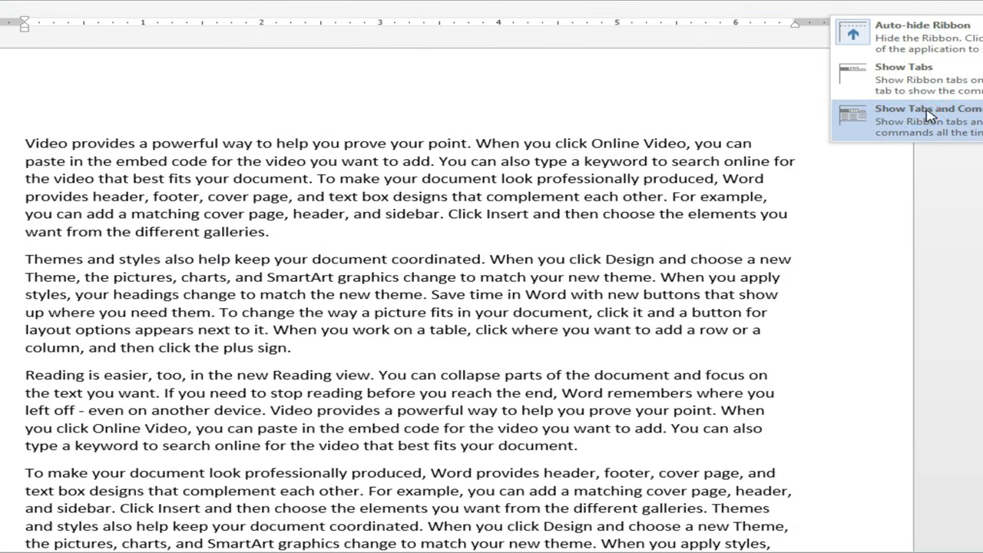
- Choose Show Tabs and Commands so the full ribbon stays visible, then select the first paragraph
{"action": "left_click", "coordinate": [928, 120]}
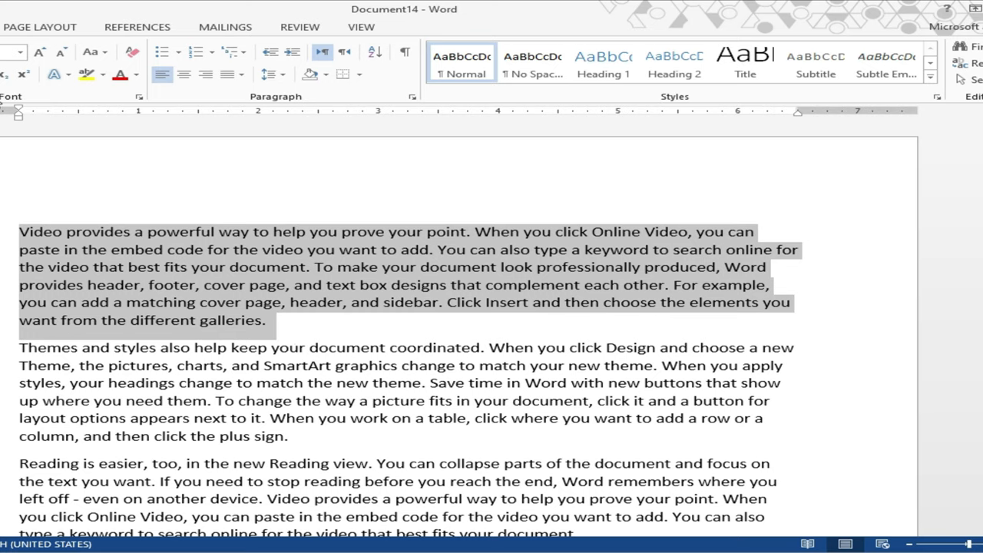
{"action": "mouse_move", "coordinate": [19, 111]}
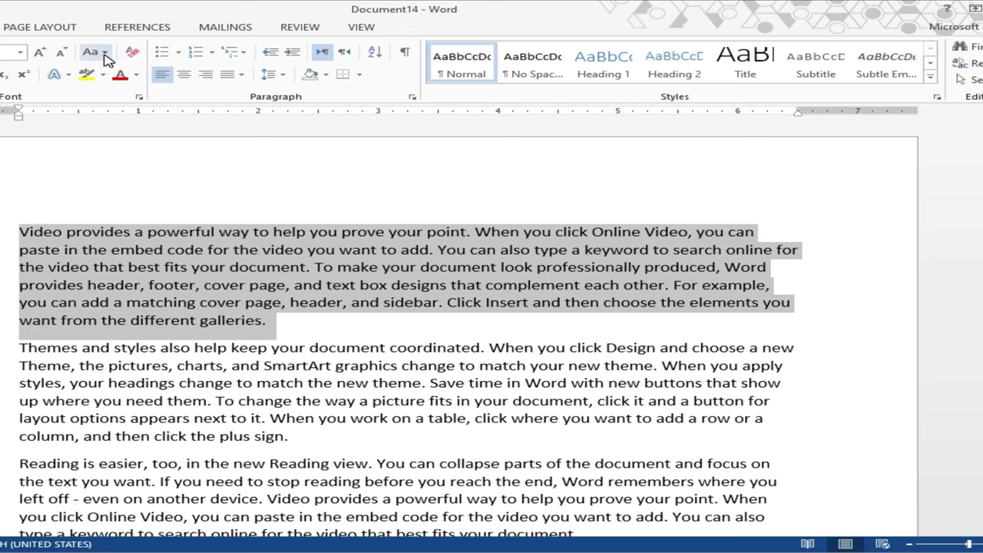
{"action": "mouse_move", "coordinate": [94, 52]}
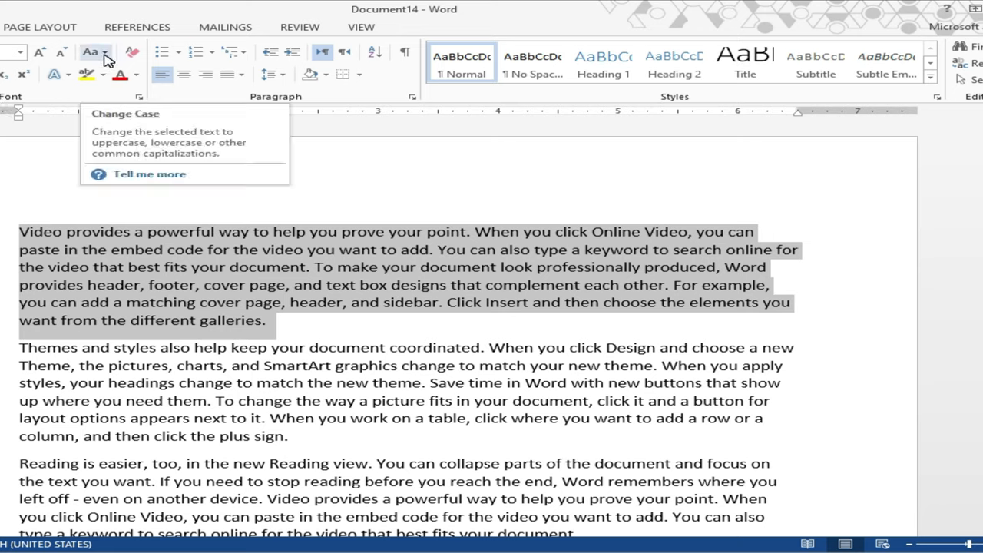
{"action": "left_click", "coordinate": [91, 52]}
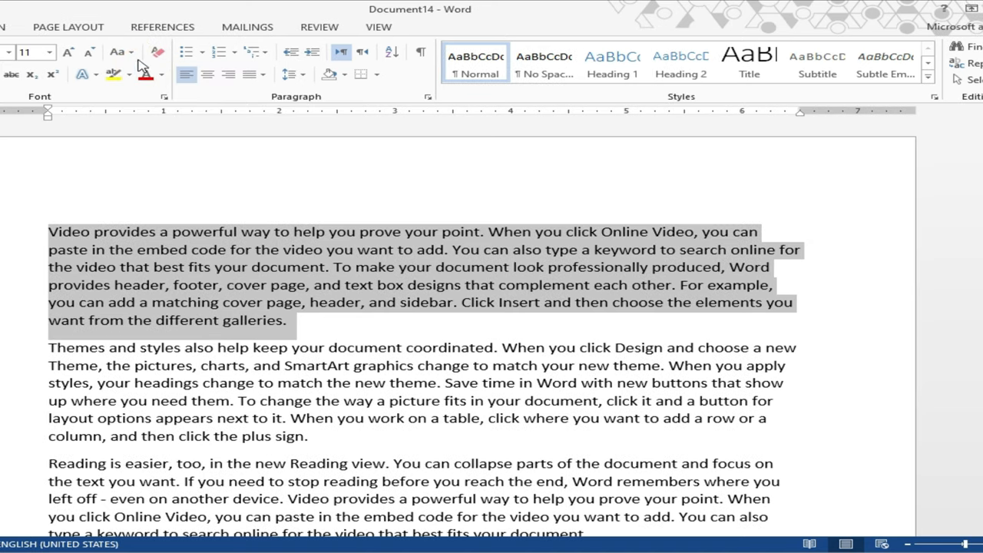
- Via Change Case, set the first paragraph to lowercase, UPPERCASE, Capitalize Each Word, then tOGGLE cASE
{"action": "left_click", "coordinate": [116, 52]}
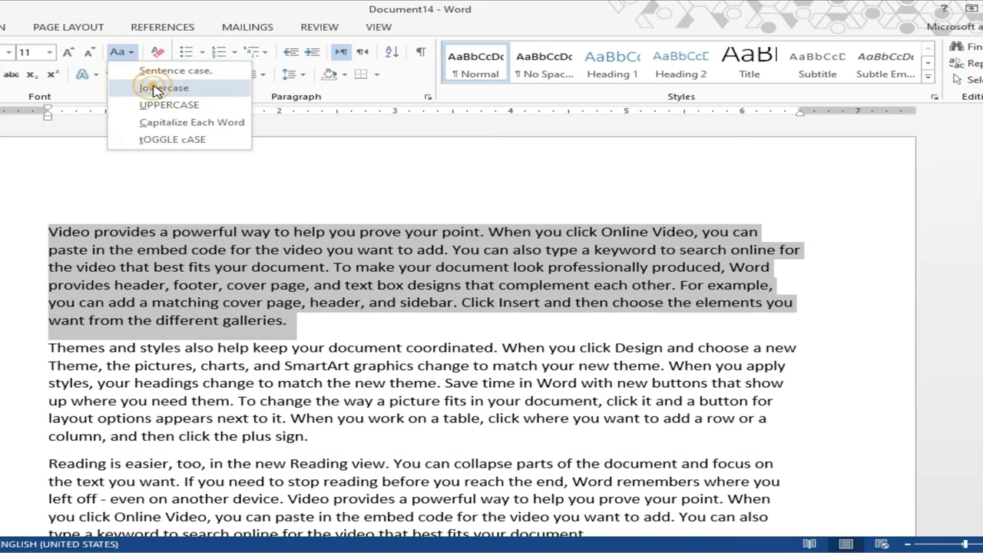
{"action": "left_click", "coordinate": [162, 88]}
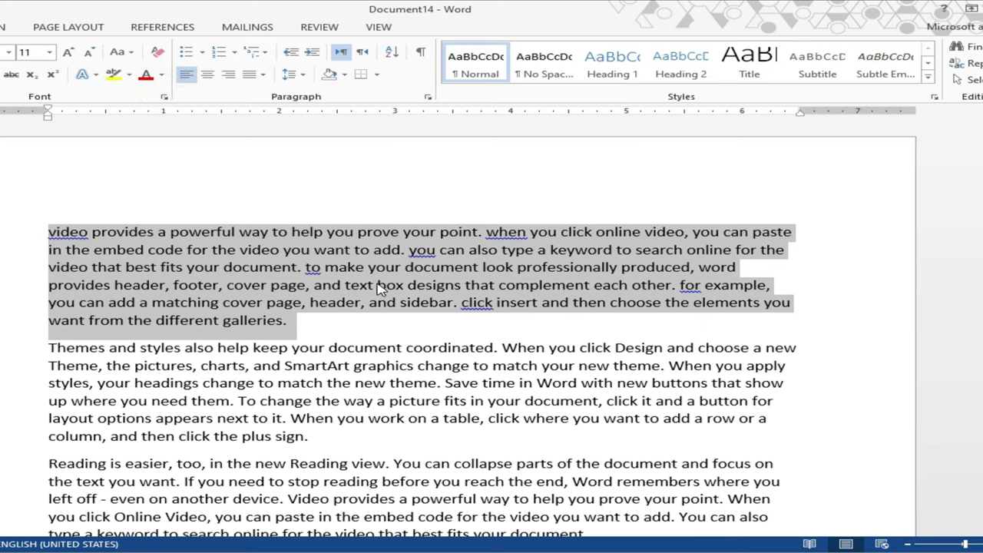
{"action": "mouse_move", "coordinate": [286, 283]}
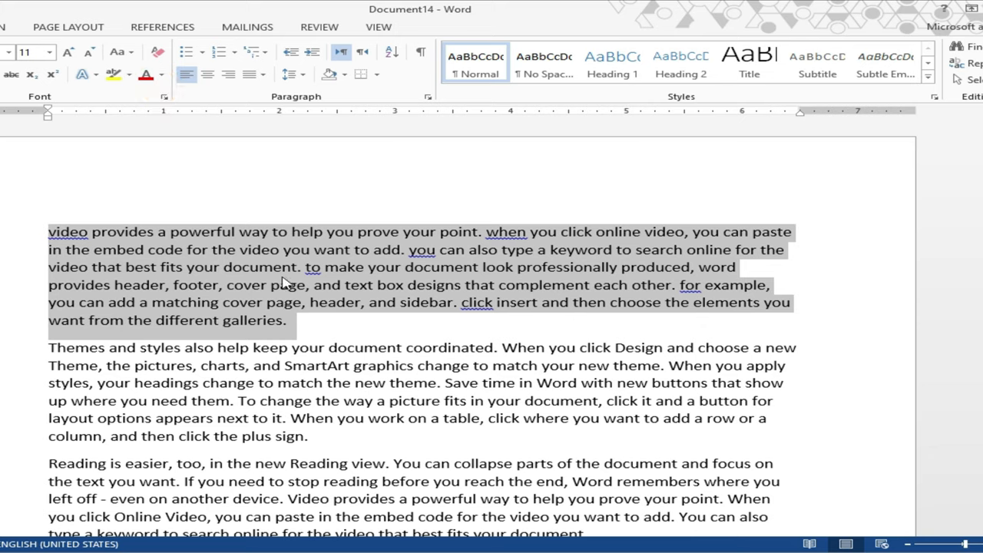
{"action": "left_click", "coordinate": [115, 52]}
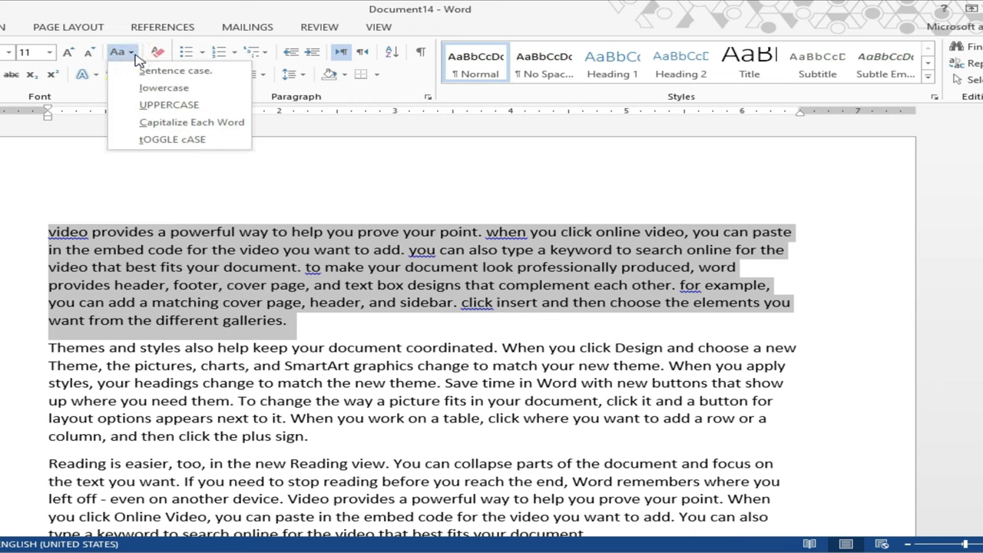
{"action": "left_click", "coordinate": [169, 105]}
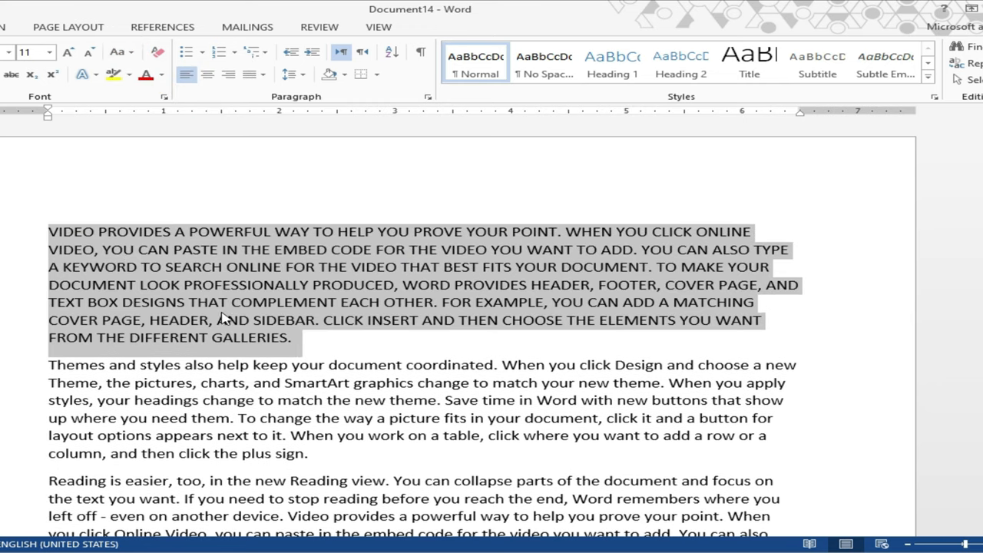
{"action": "left_click", "coordinate": [120, 52]}
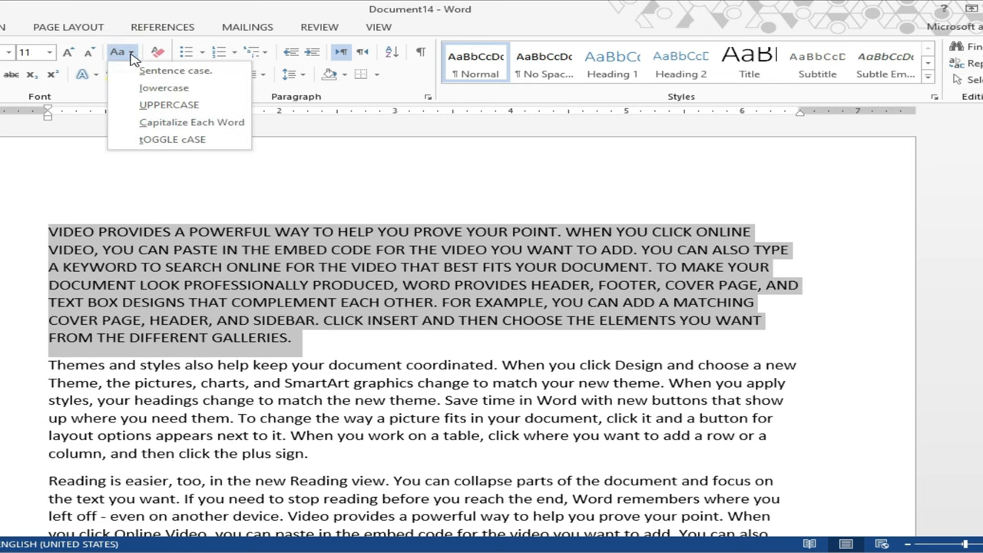
{"action": "left_click", "coordinate": [191, 123]}
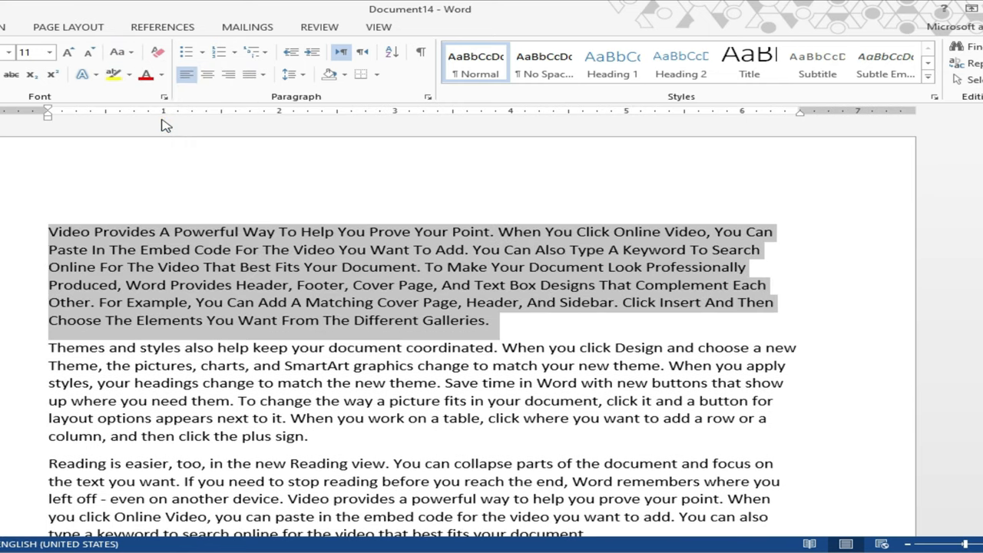
{"action": "mouse_move", "coordinate": [194, 243]}
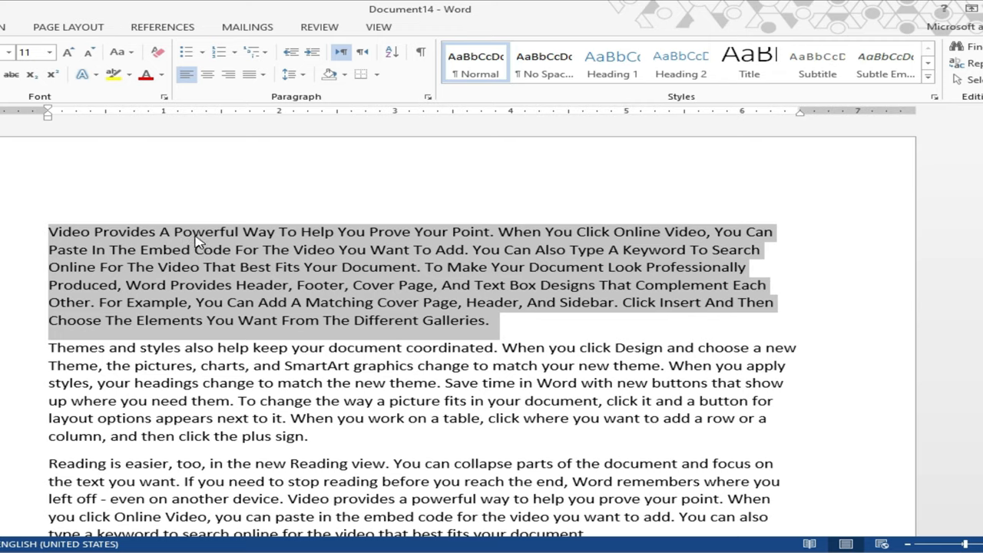
{"action": "left_click", "coordinate": [117, 53]}
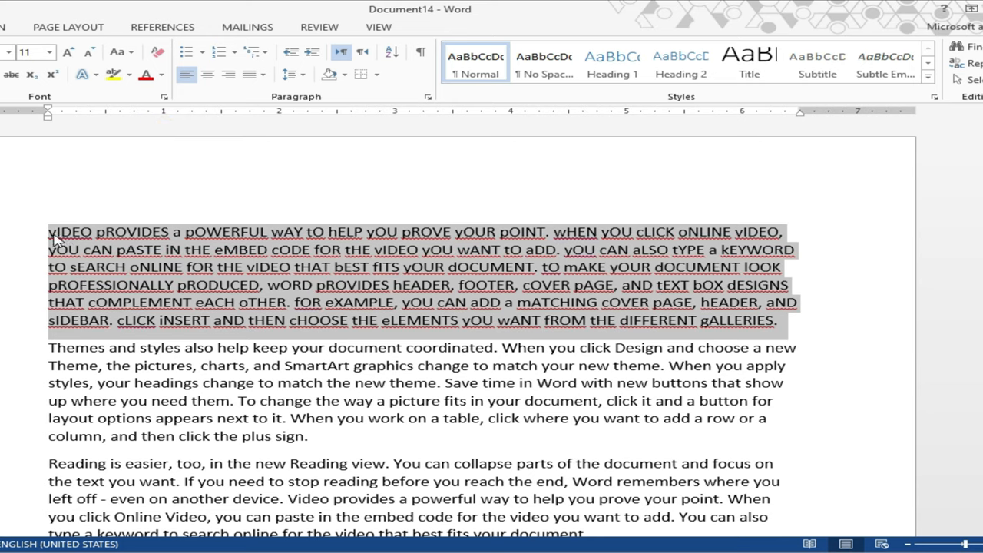
{"action": "mouse_move", "coordinate": [121, 238]}
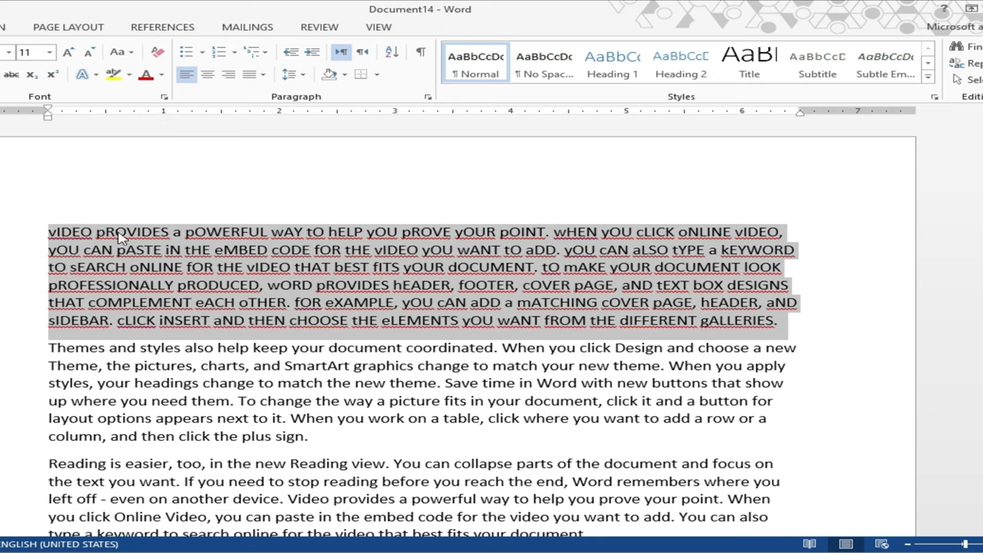
{"action": "mouse_move", "coordinate": [267, 269]}
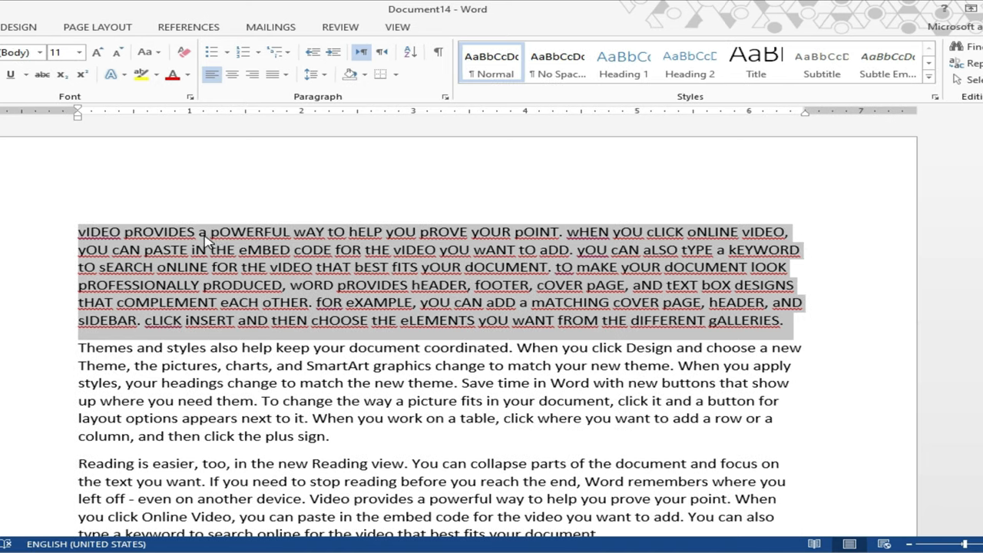
{"action": "mouse_move", "coordinate": [323, 190]}
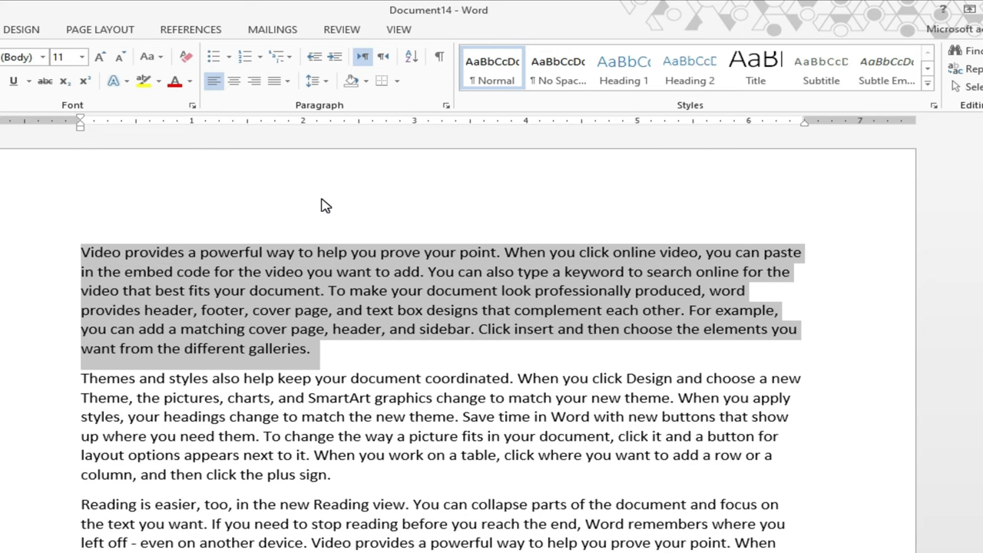
- Cycle the first paragraph's case through sentence case to all capitals
{"action": "left_click", "coordinate": [146, 56]}
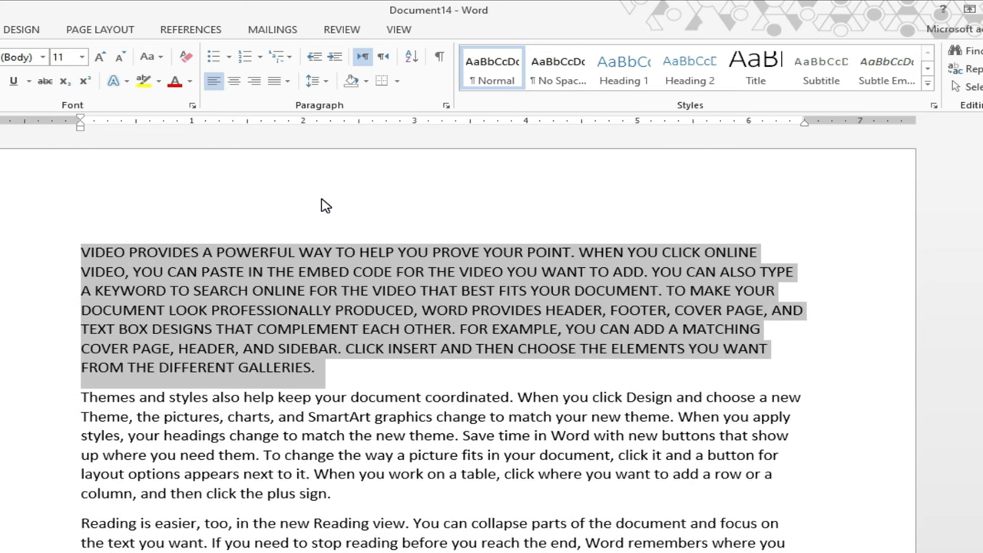